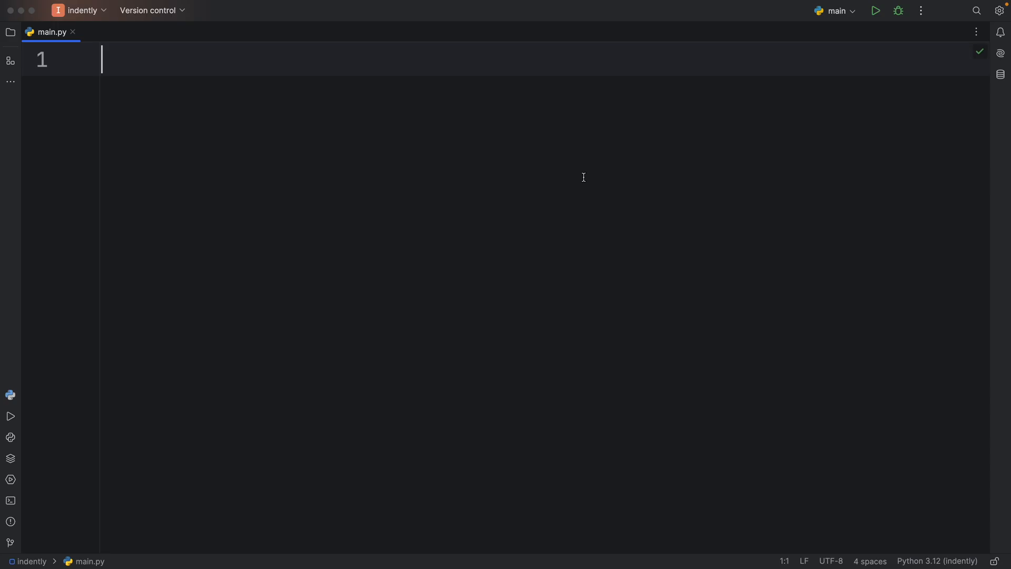
Write a = b = c = 'value' followed by print(a), print(b) and print(c).
type("a = b = c = 'value'")
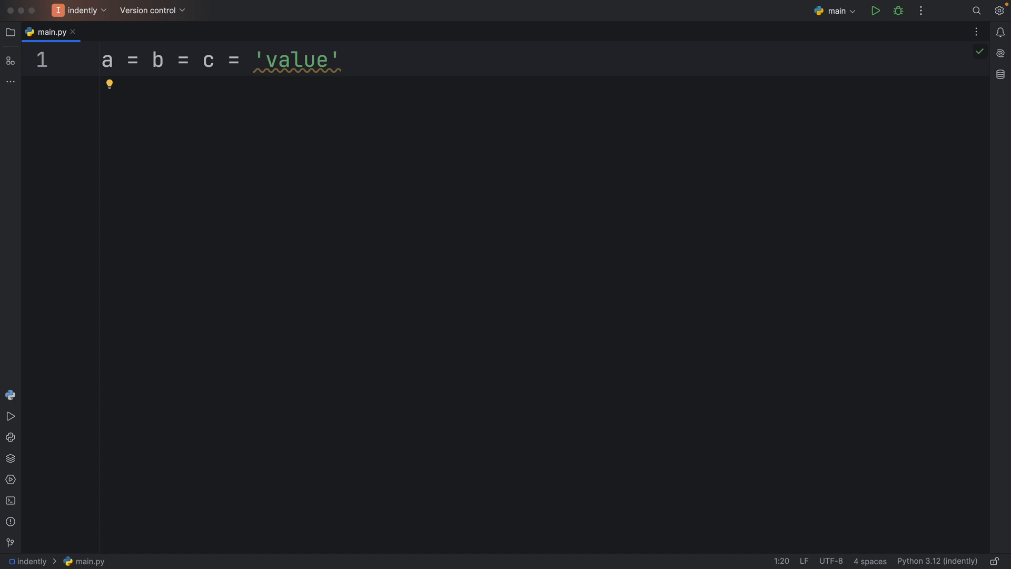
type("print(a")
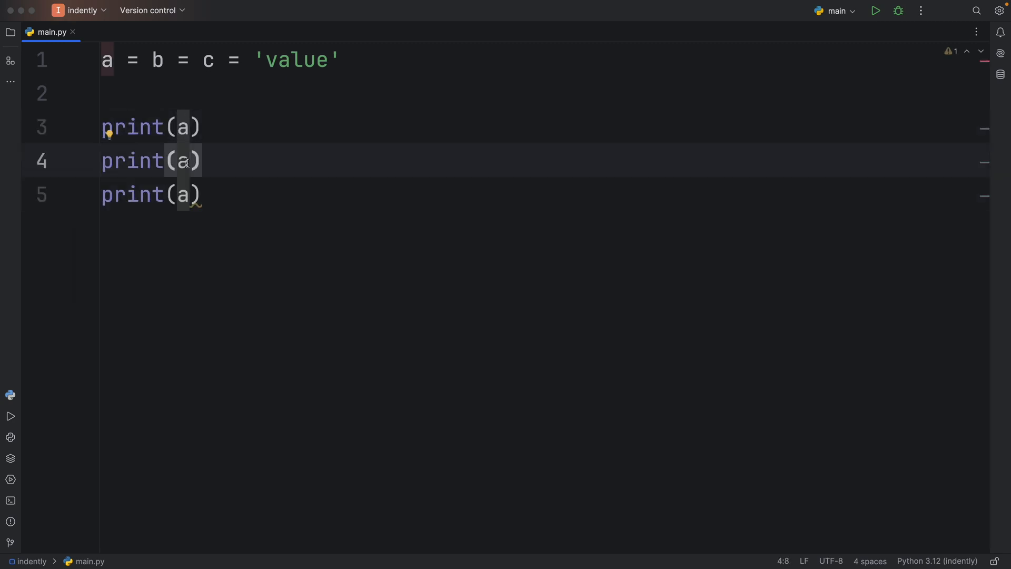
type("b")
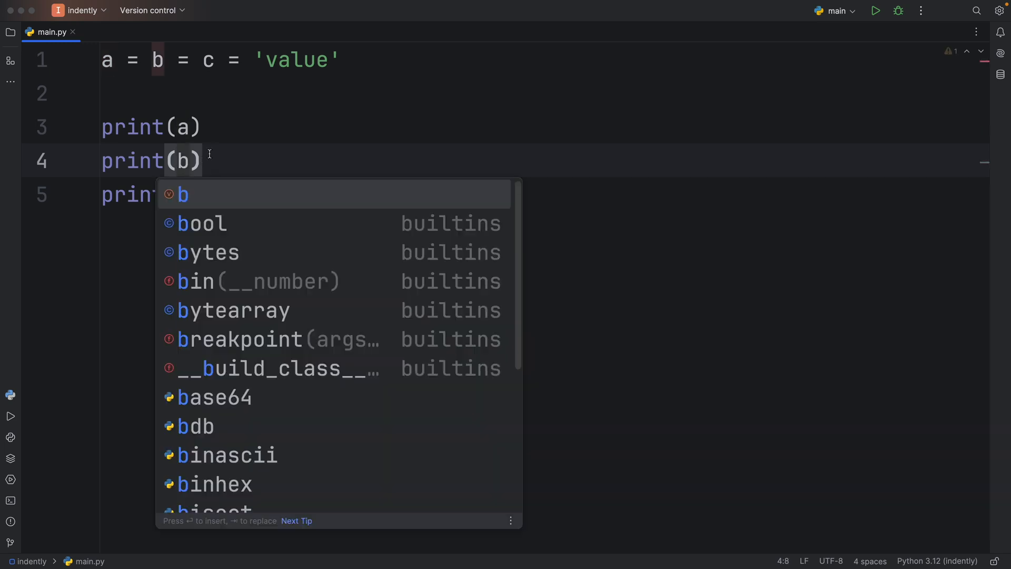
type("(c")
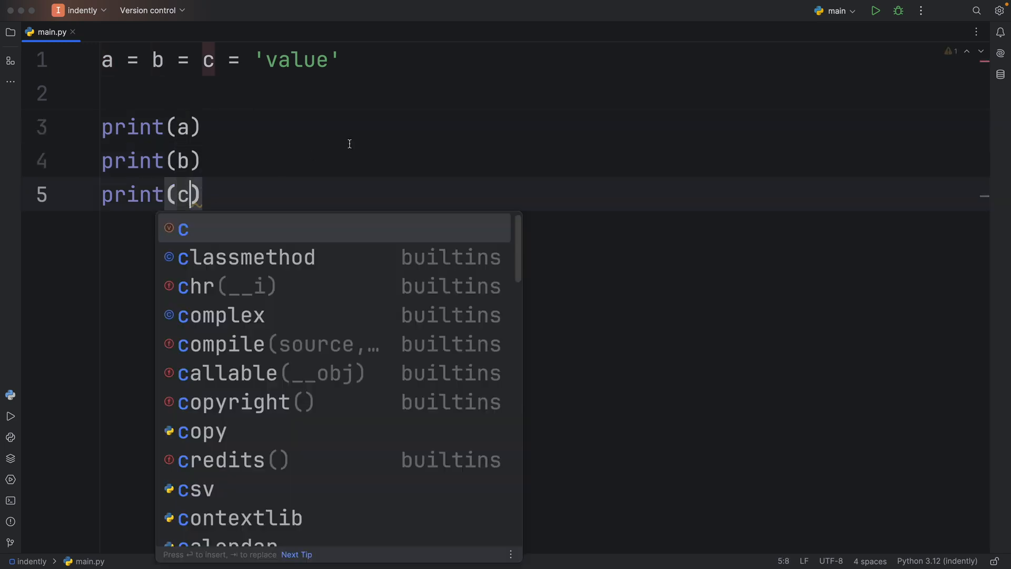
left_click(875, 10)
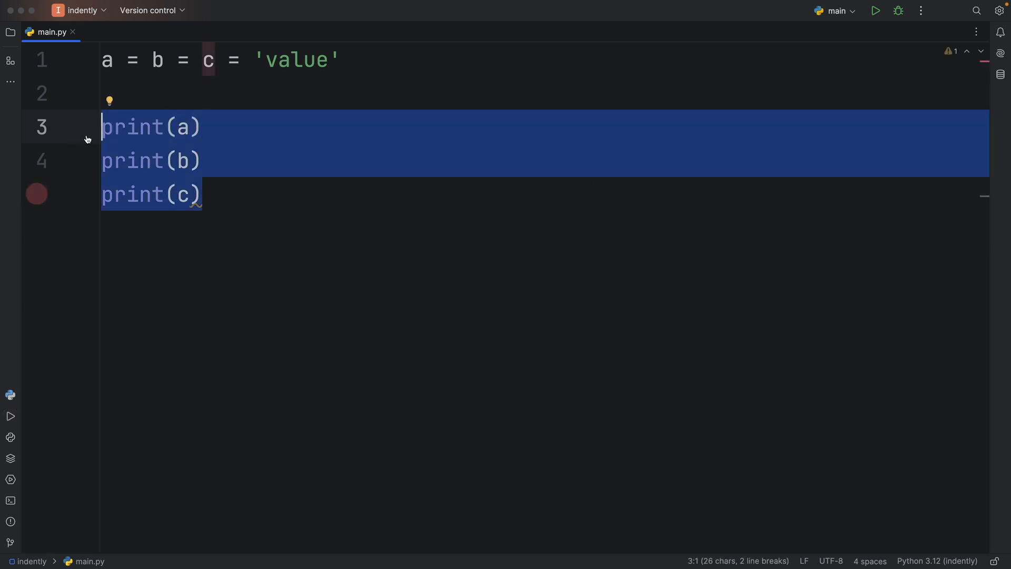
Delete the three print lines and the temporary separate a, b, c assignments.
key("Delete")
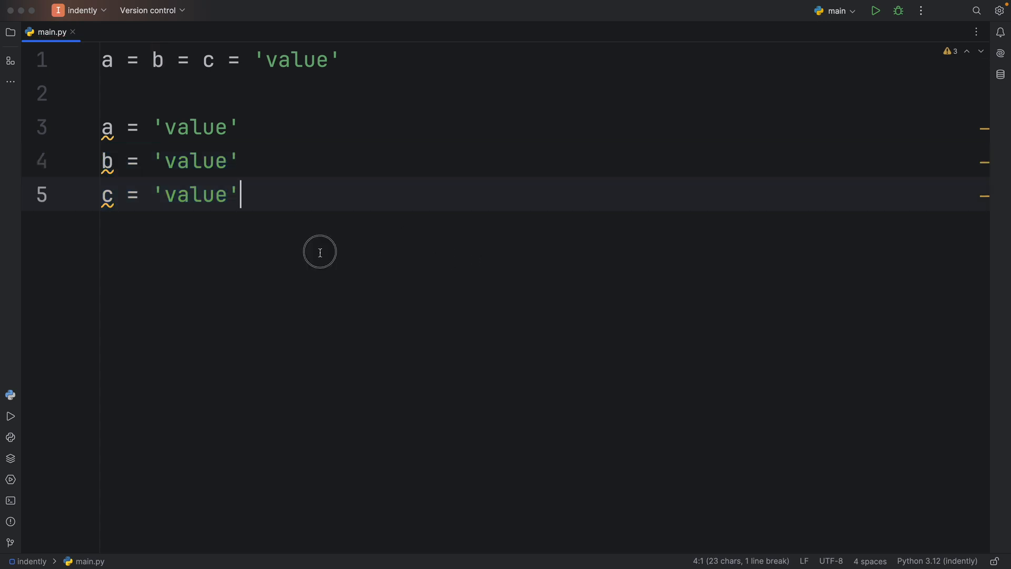
left_click_drag(100, 127, 238, 195)
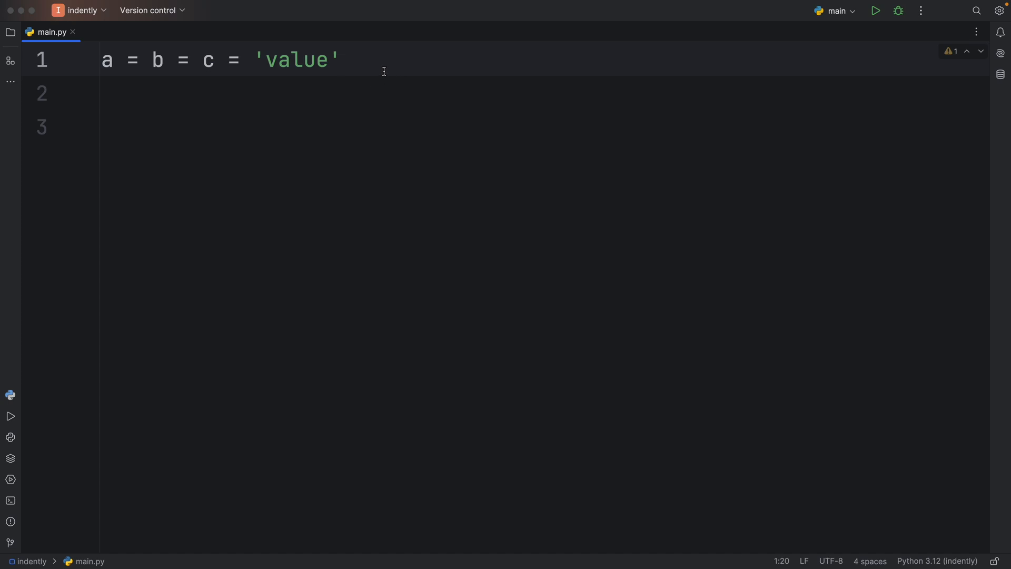
Type temporary separate assignments c = 'value', b = c and a = b.
type("c")
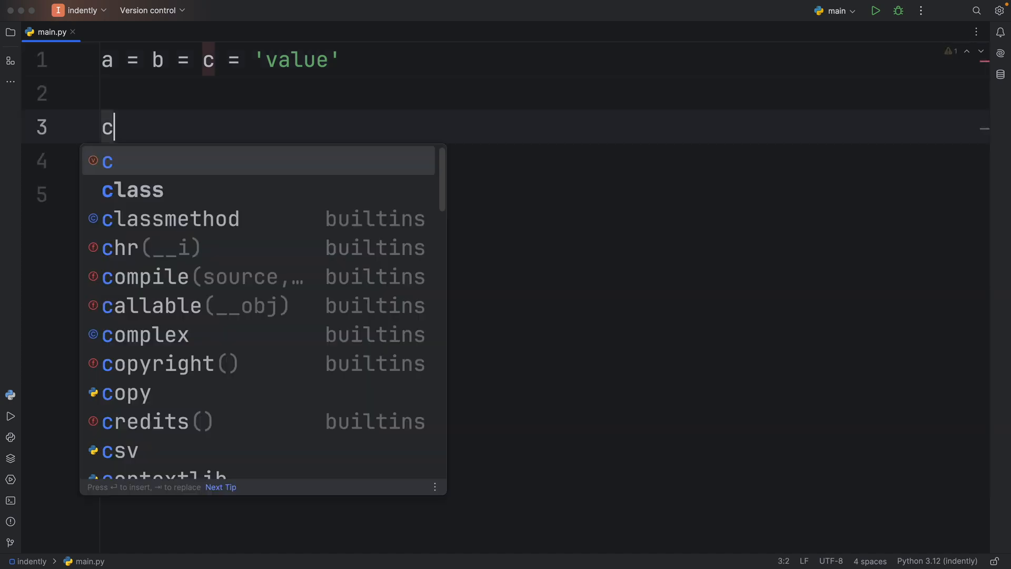
type("= 'value'")
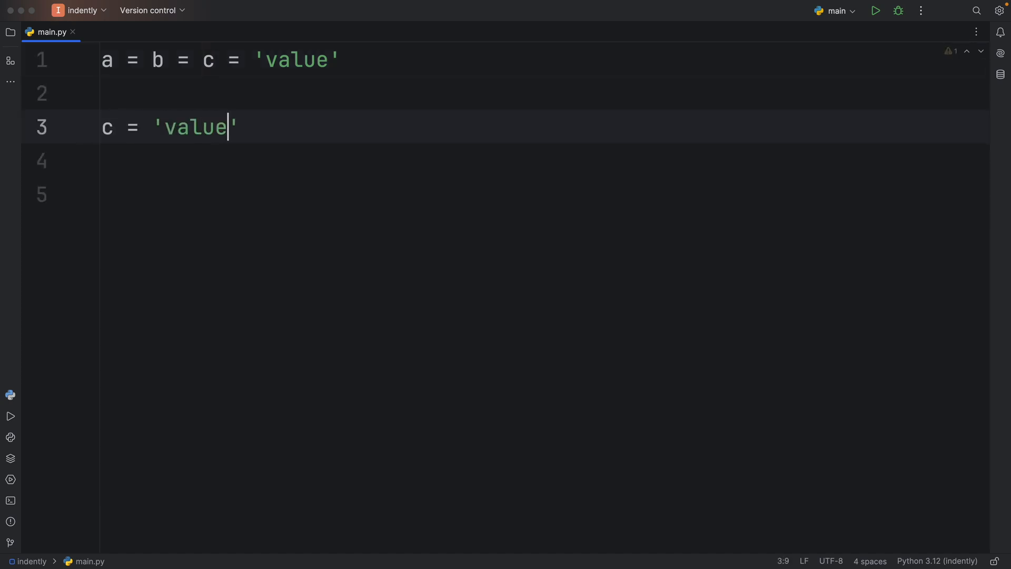
key("enter")
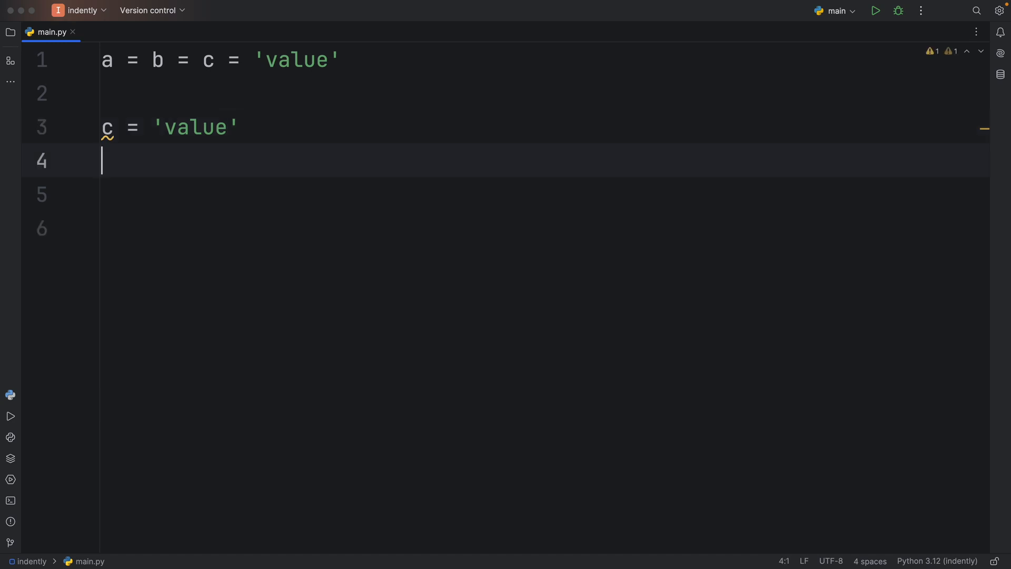
type("b = c")
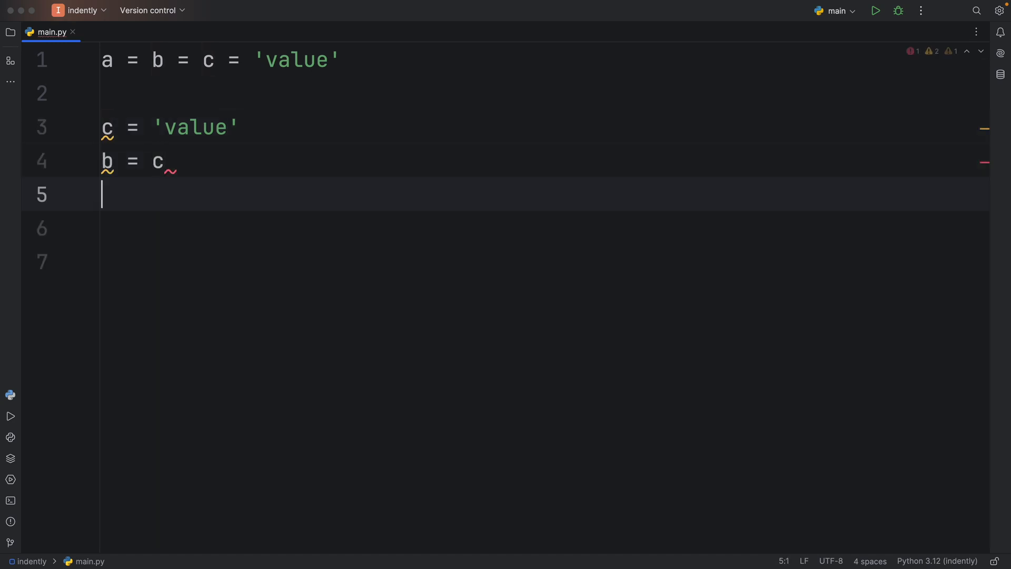
type("a =")
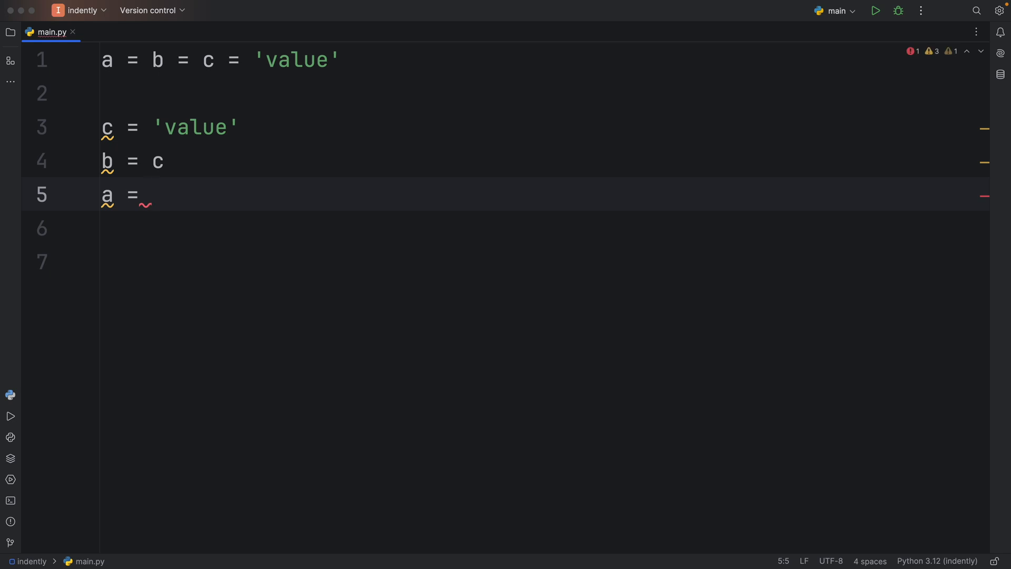
type("b")
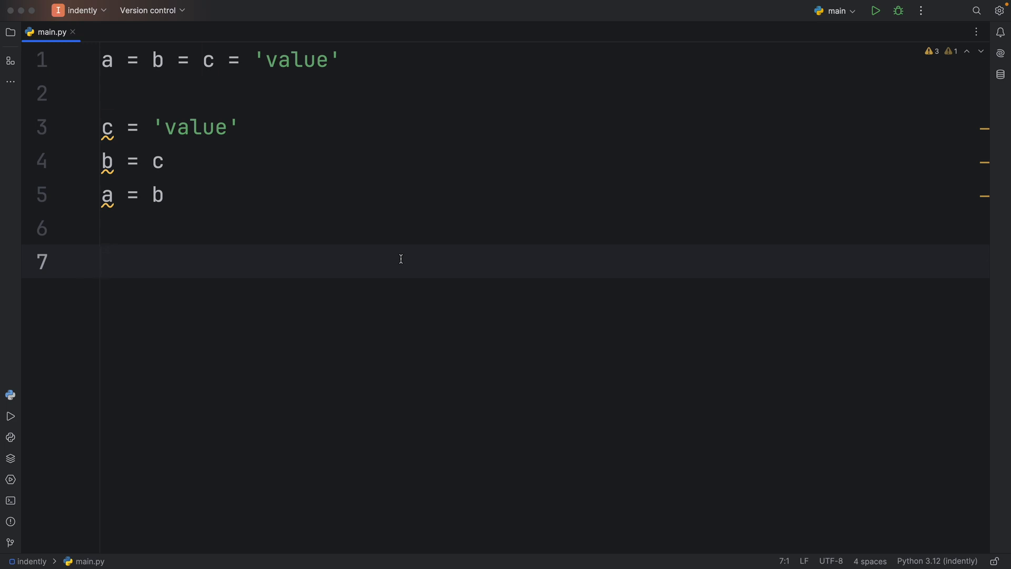
Add c += '!' with f'{a=}', f'{b=}', f'{c=}' prints and remove the temporary assignments.
type("c+='!")
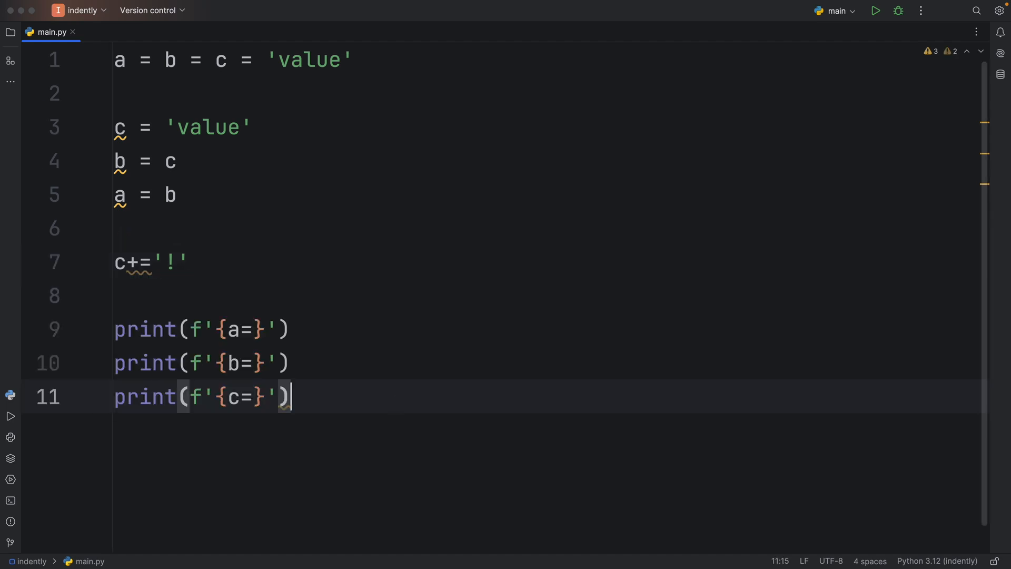
left_click(876, 11)
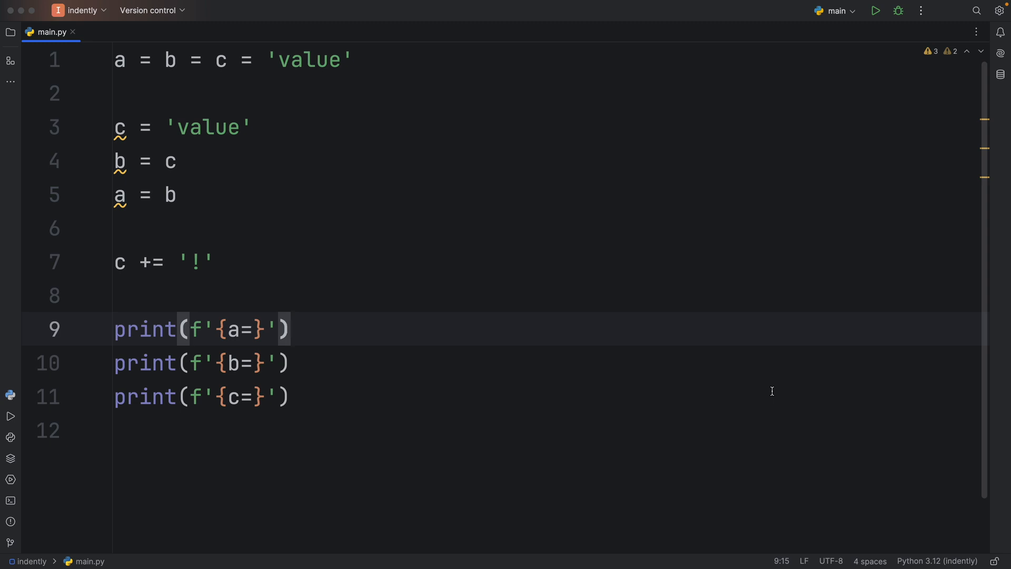
left_click(55, 261)
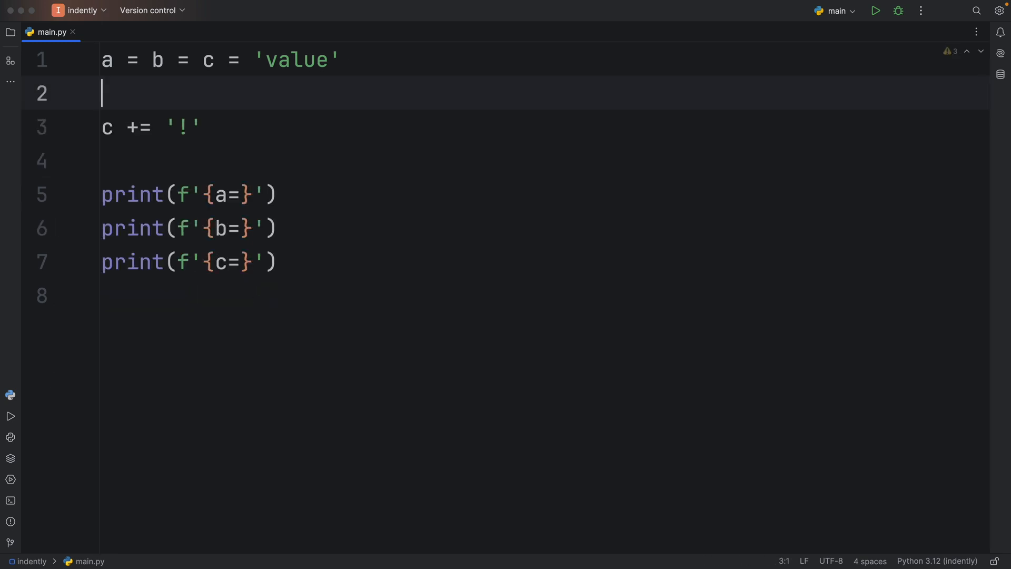
Change line 1 to a = b = c = [1, 2, 3] with a.append(111) and c.append(222).
left_click(876, 11)
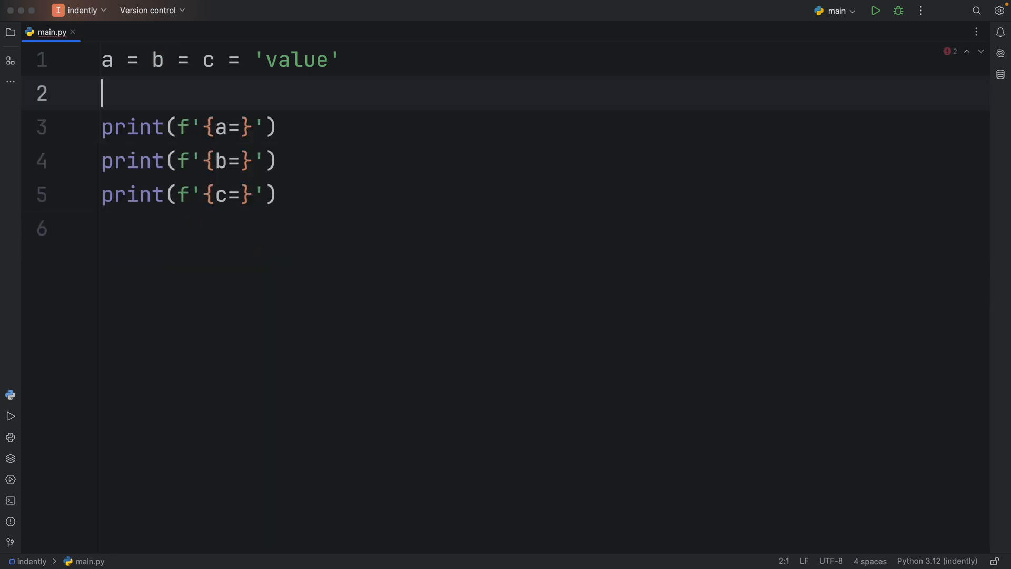
double_click(296, 60)
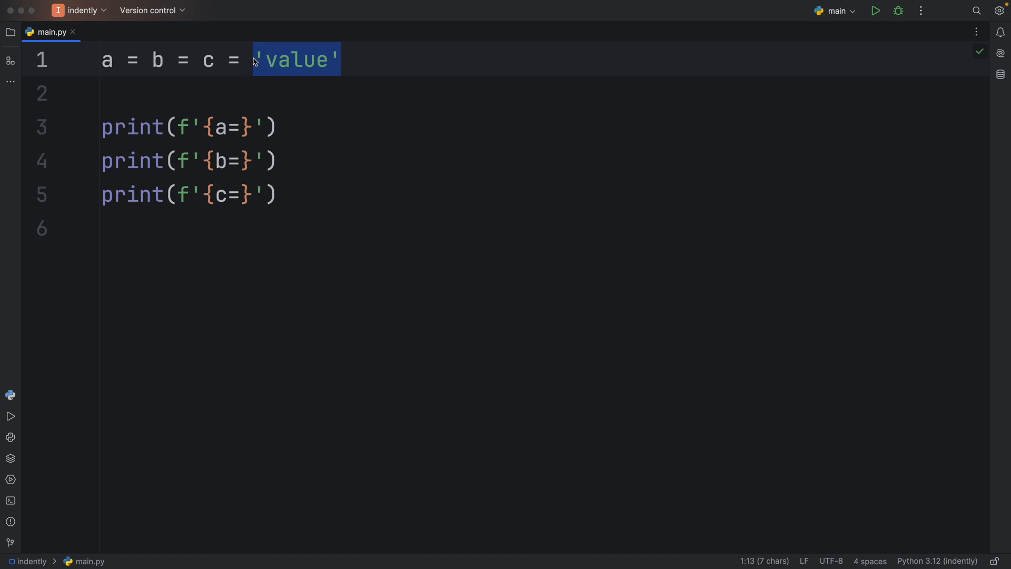
type("[1,2,3]")
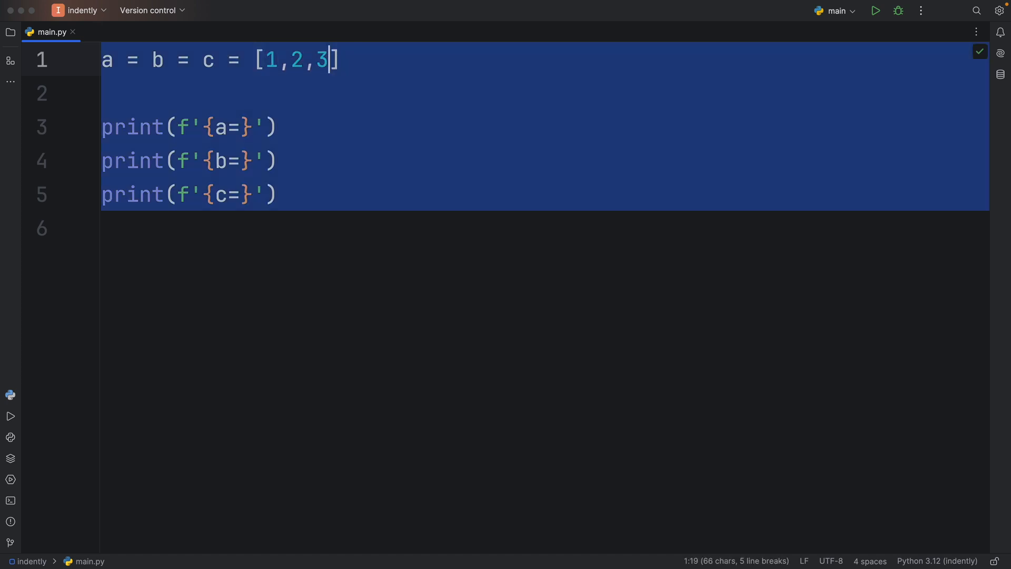
type("a.append(")
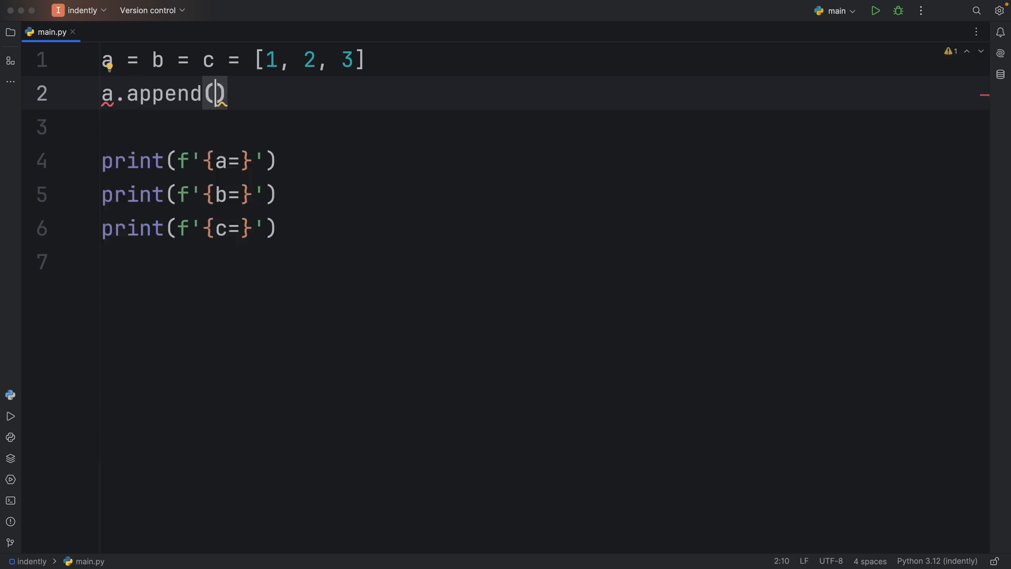
type("111")
left_click(544, 127)
type("c.append(222)")
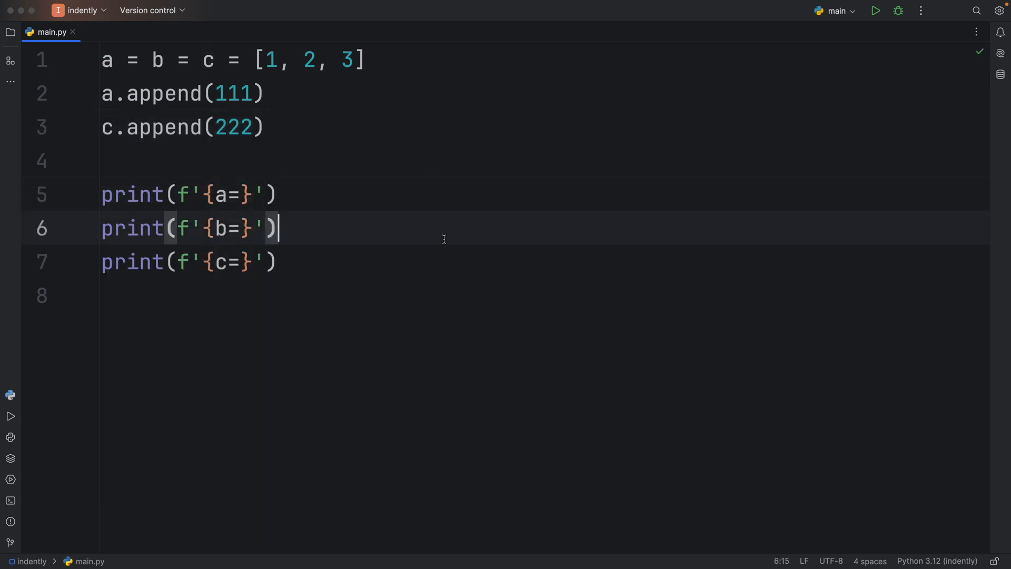
left_click(876, 10)
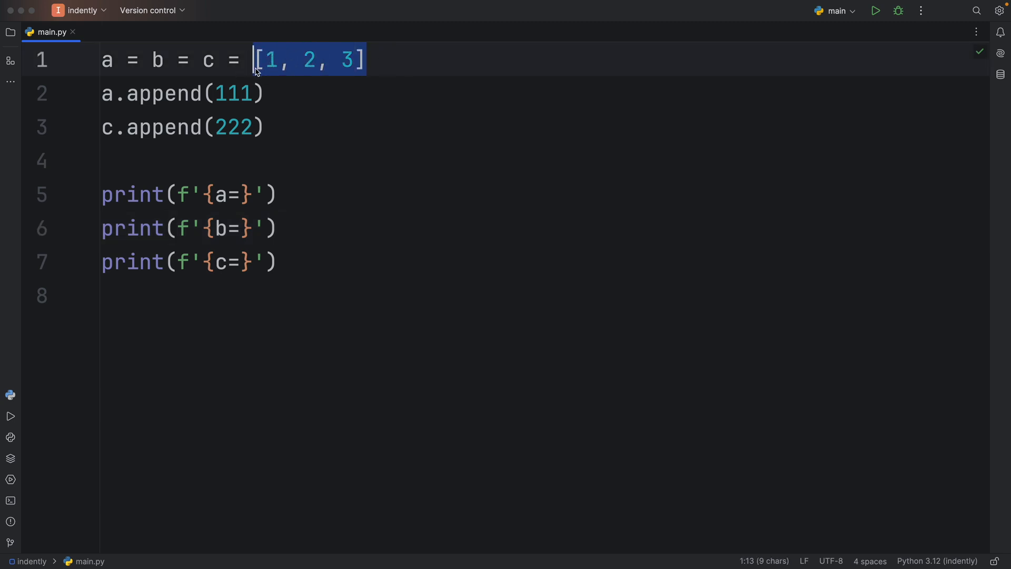
left_click(210, 60)
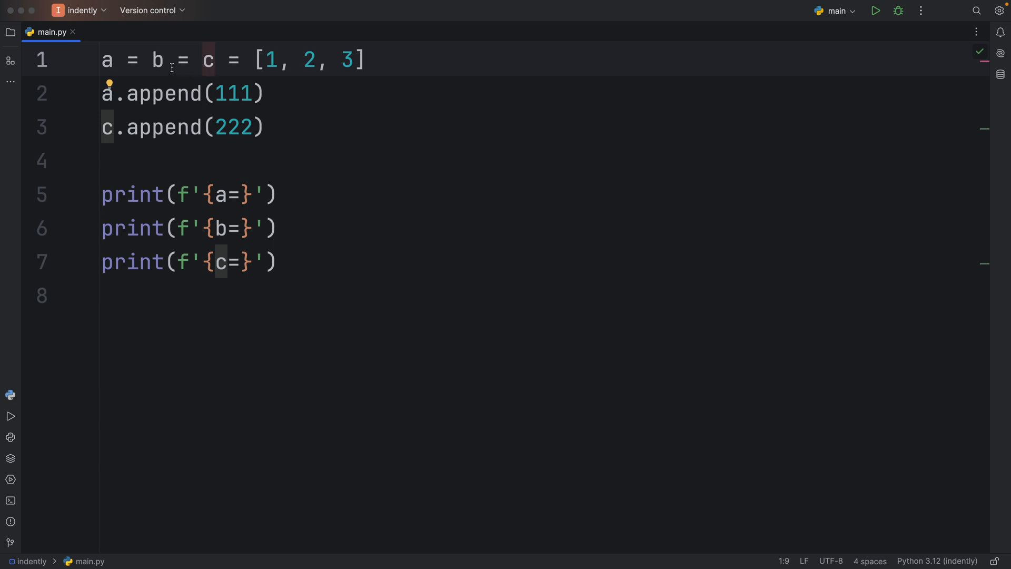
left_click(111, 60)
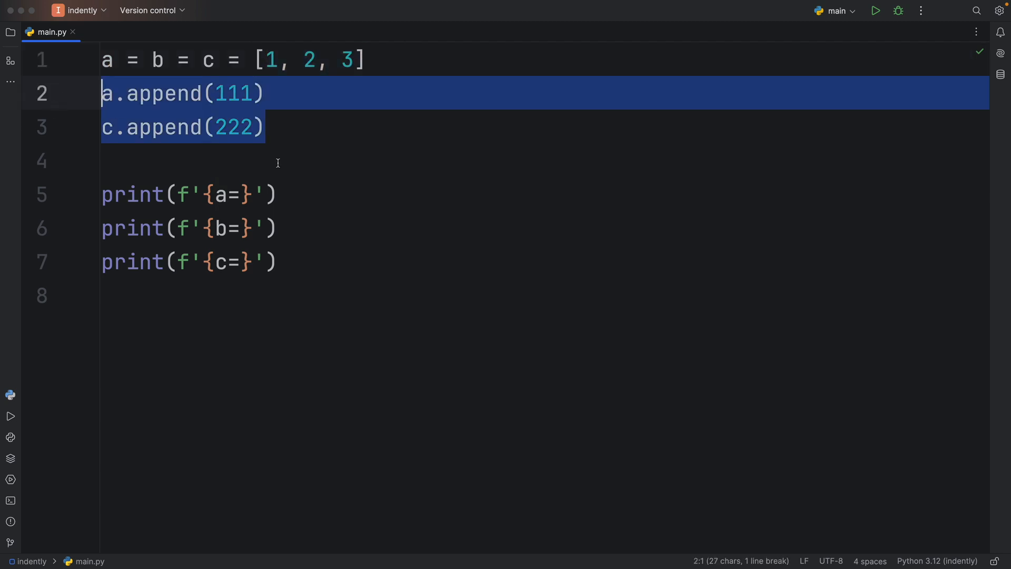
Replace the appends with d = [1, 2, 3] and e = d.
type("d = [")
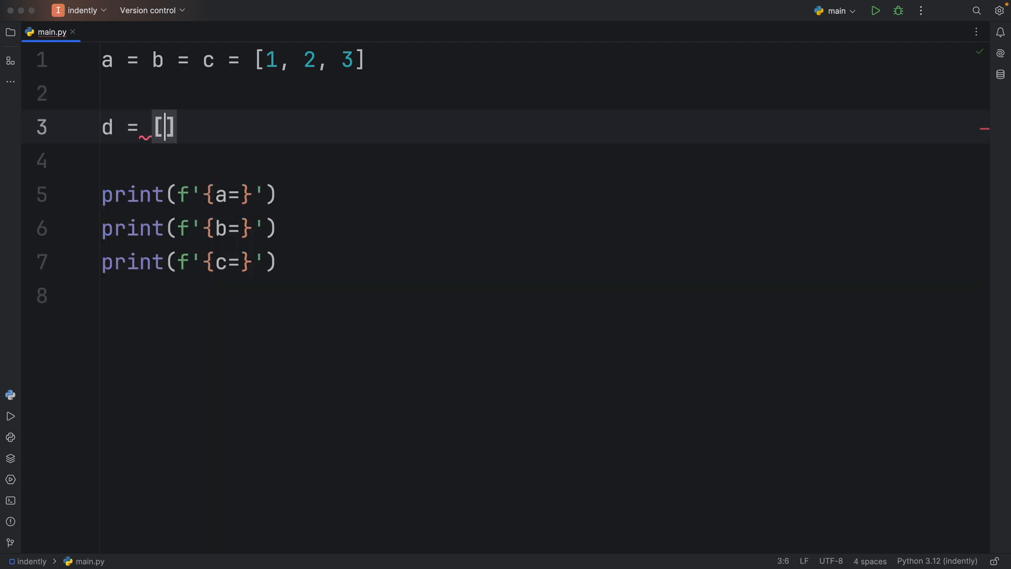
type("1, 2, 3")
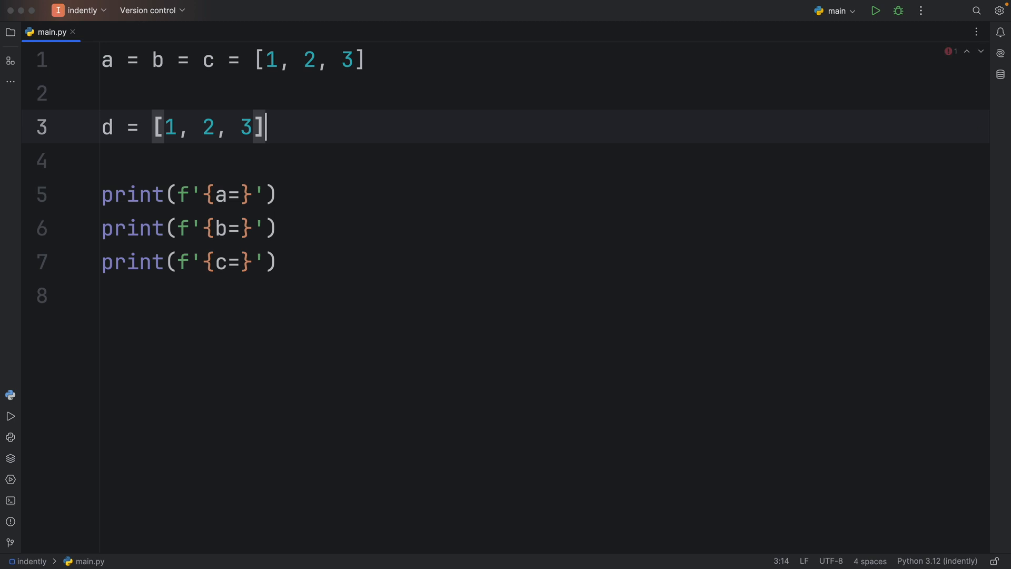
type("e = d")
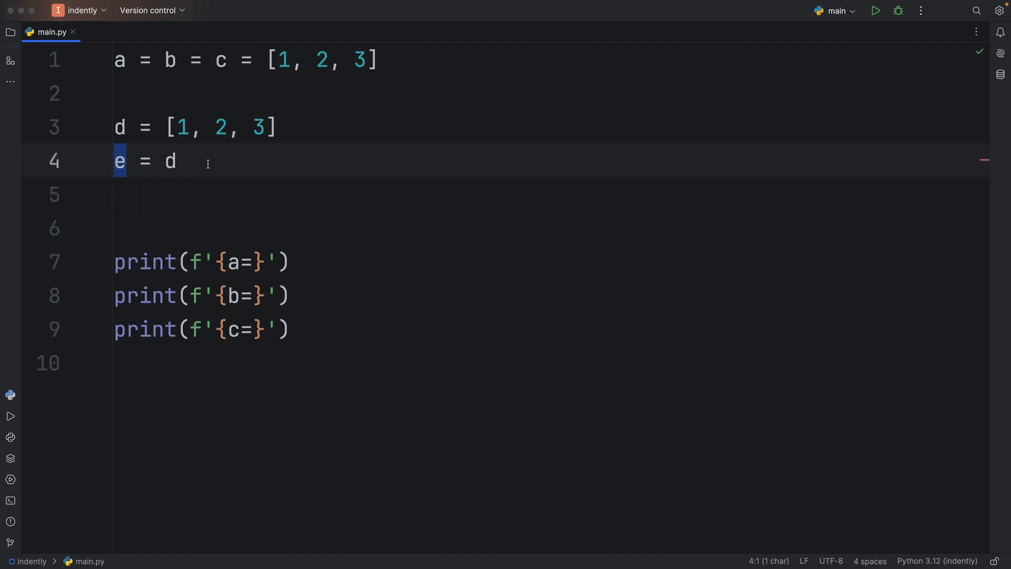
left_click(171, 161)
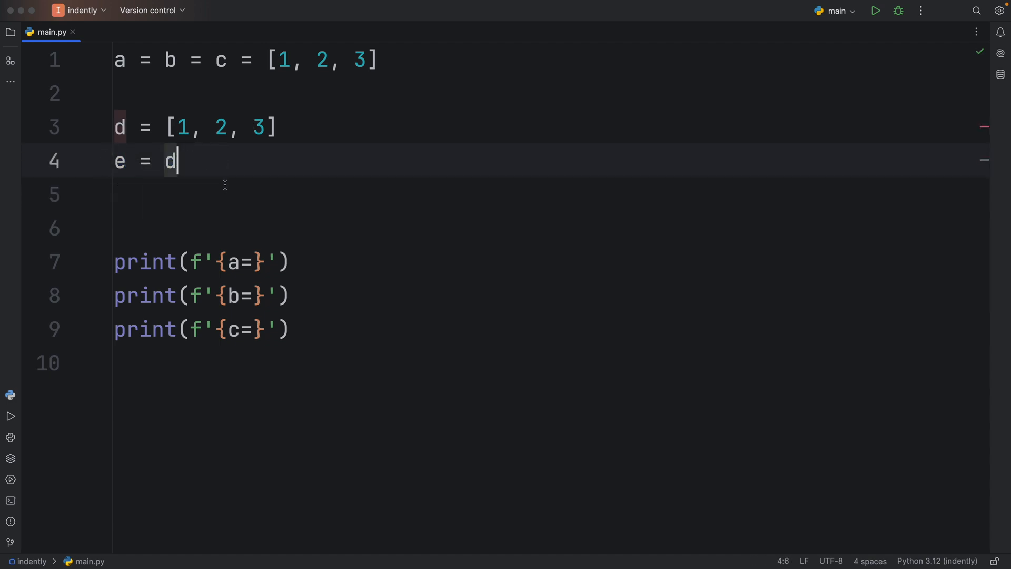
key("enter")
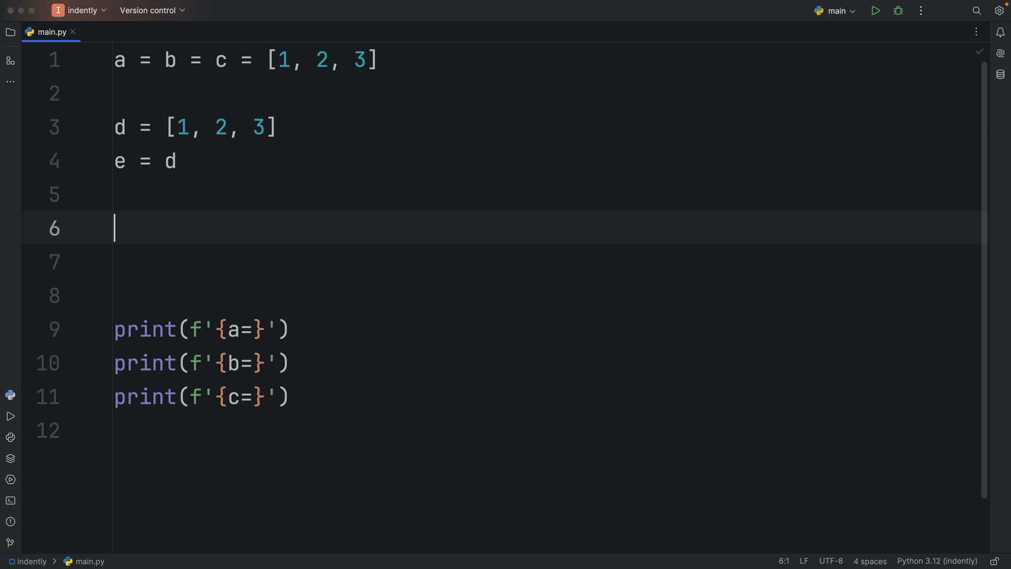
Add d.append(4), print(e) and print(id(d)), then delete the d and e experiment.
type("d.")
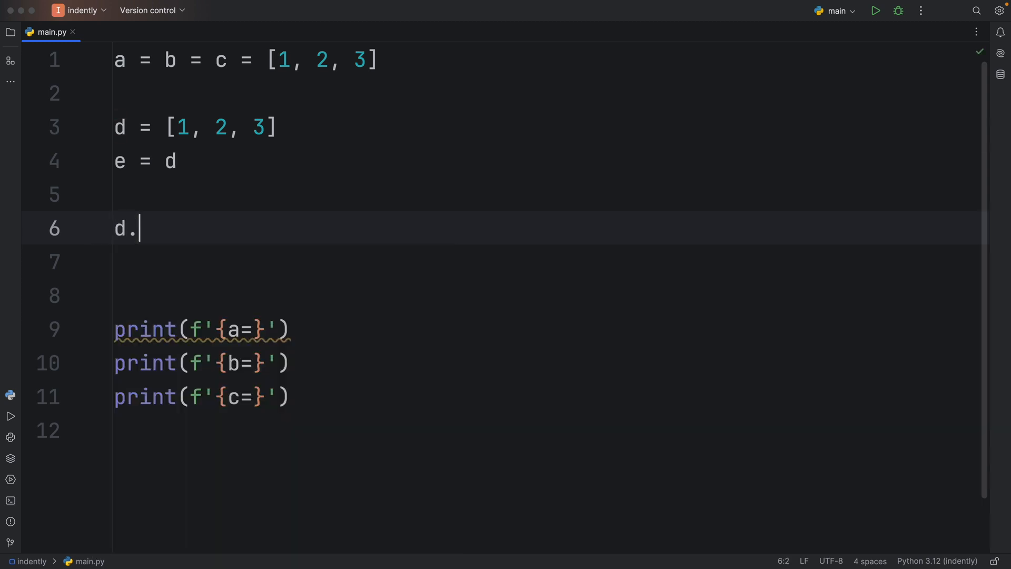
type("append()")
left_click(546, 261)
type("print(")
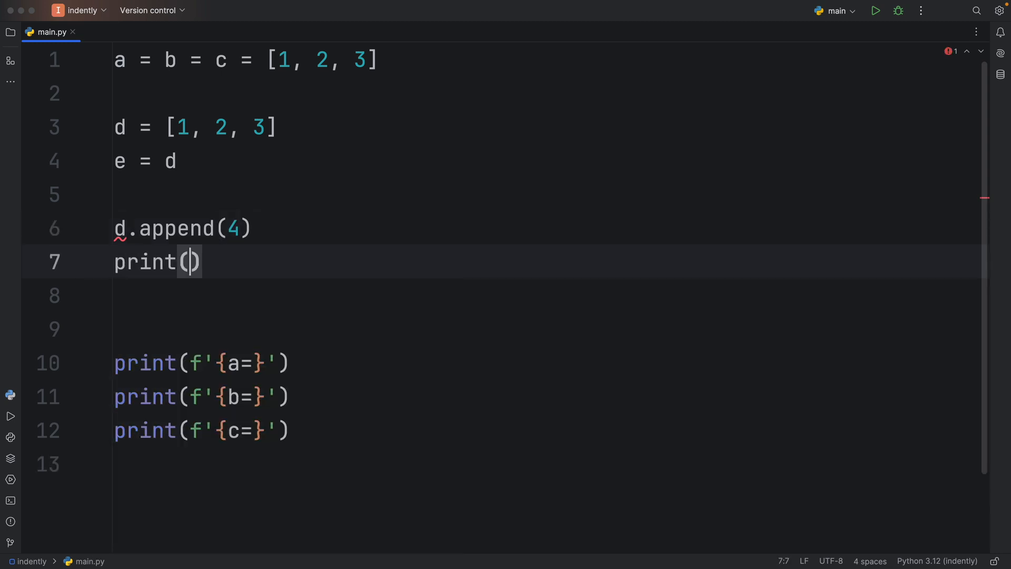
type("e")
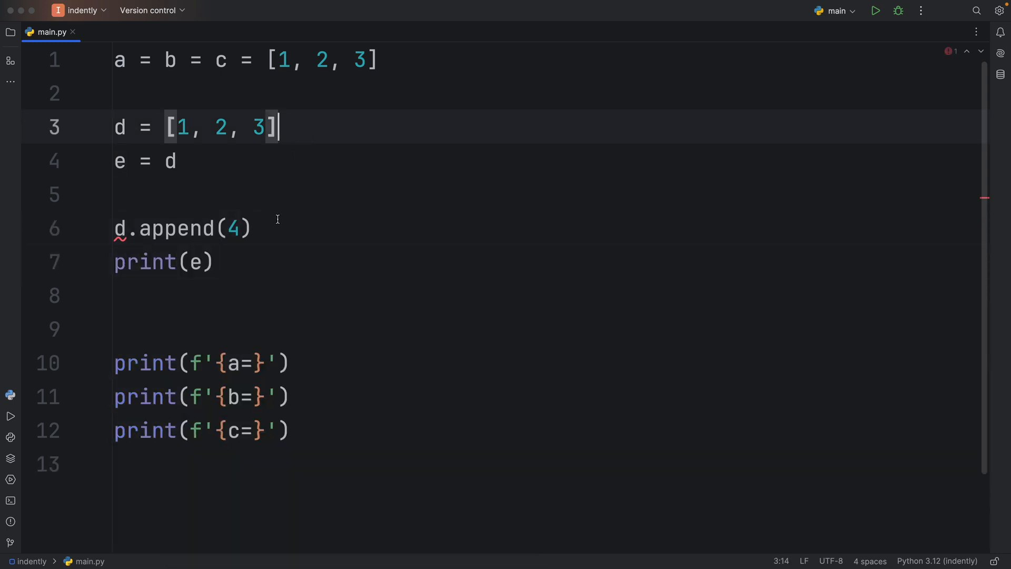
left_click(874, 11)
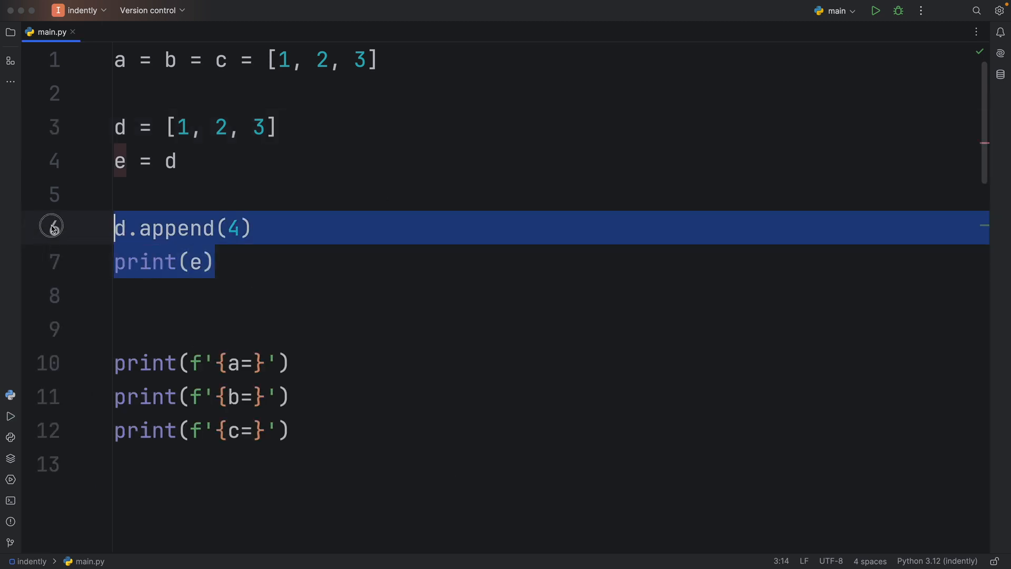
type("print(id(d")
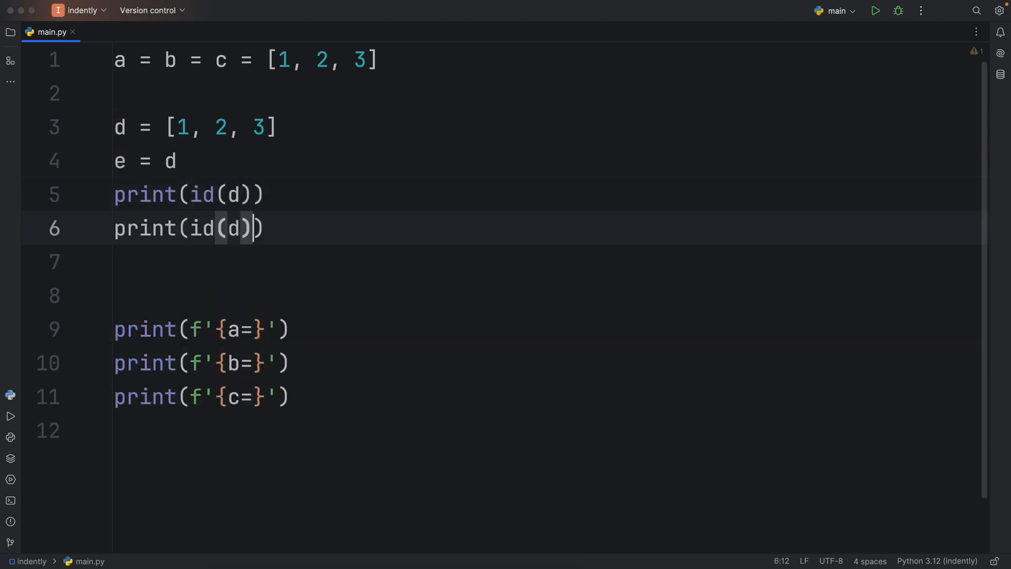
left_click(875, 10)
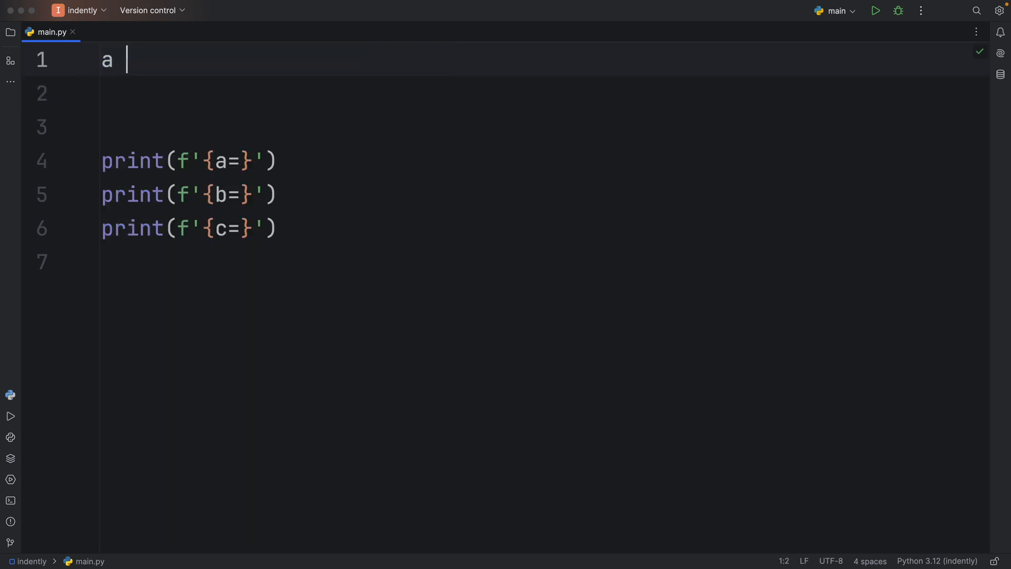
Give a, b, c separate [1, 2, 3] lists, append 111 and 222 to a and b, and run.
type("= [1,2,3]")
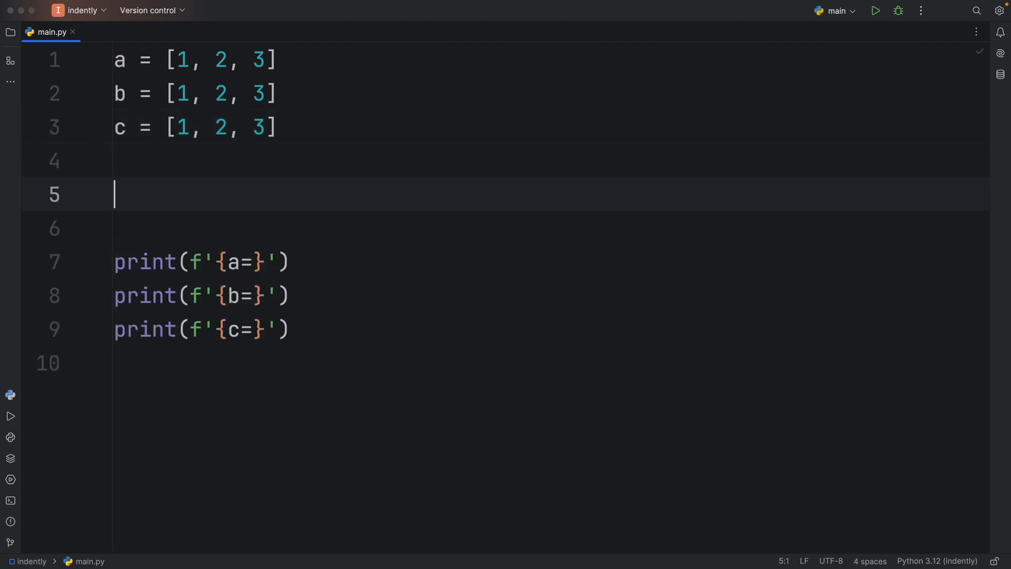
type("a.append(1)")
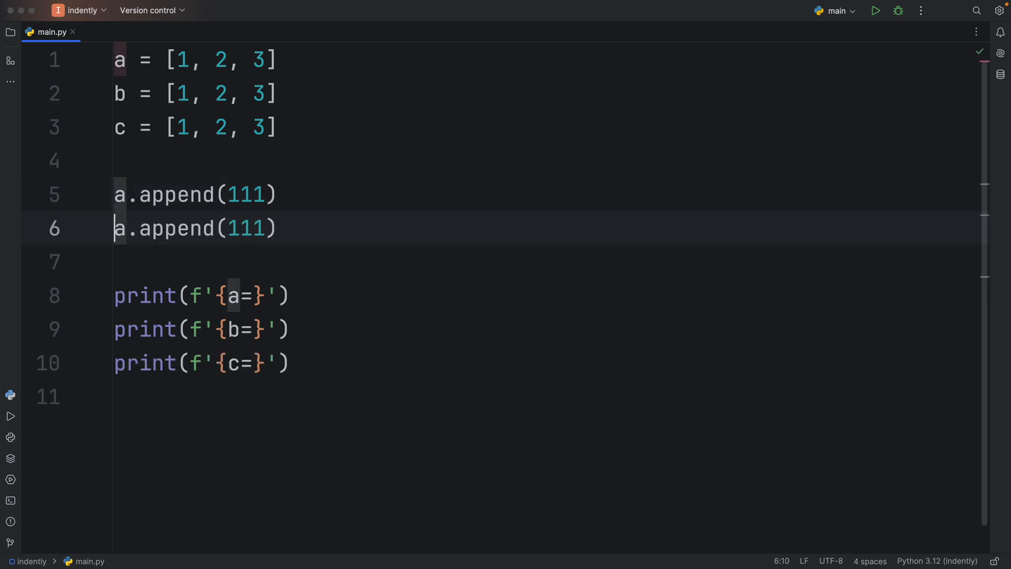
type("b")
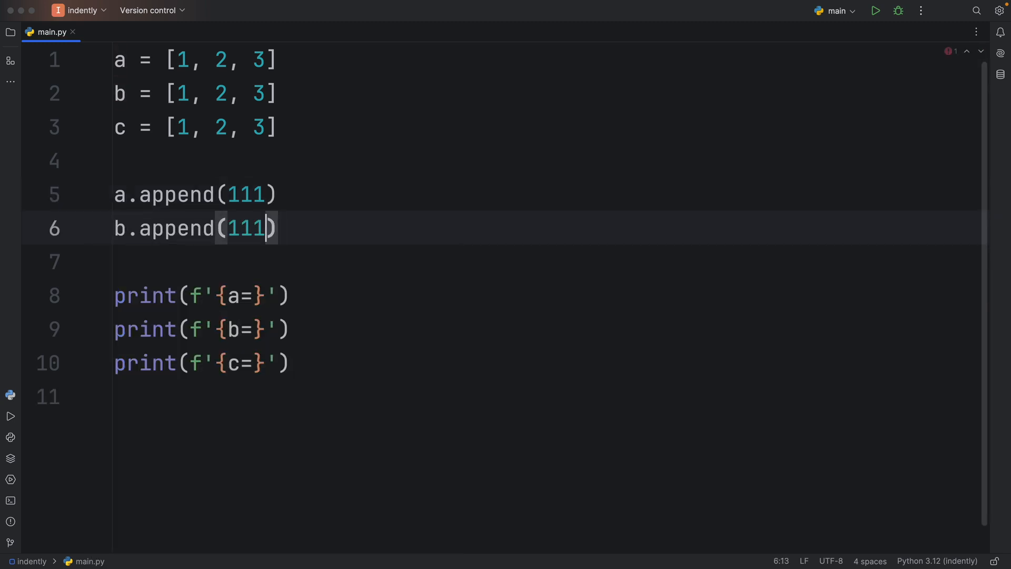
left_click(875, 11)
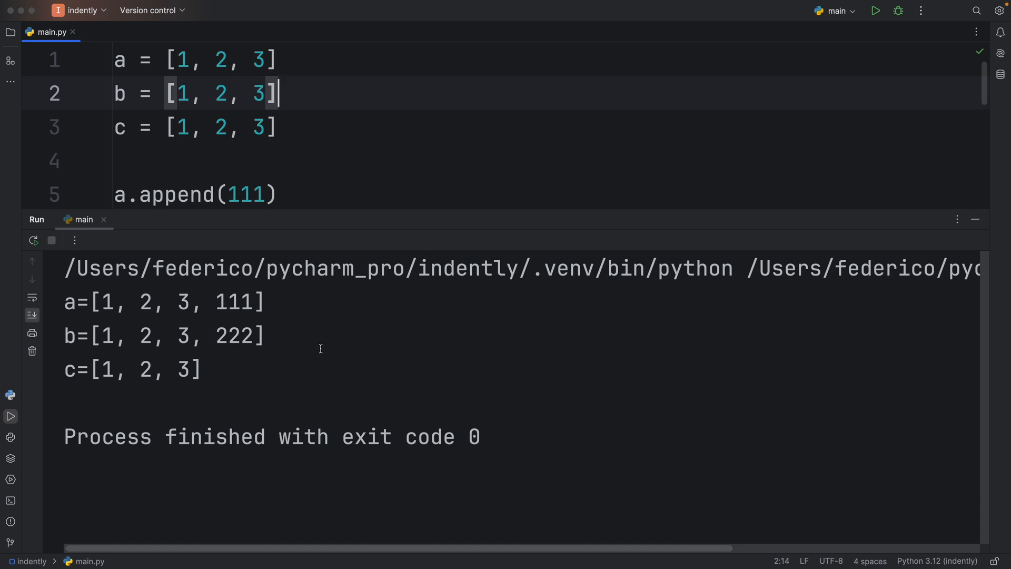
left_click_drag(65, 302, 200, 370)
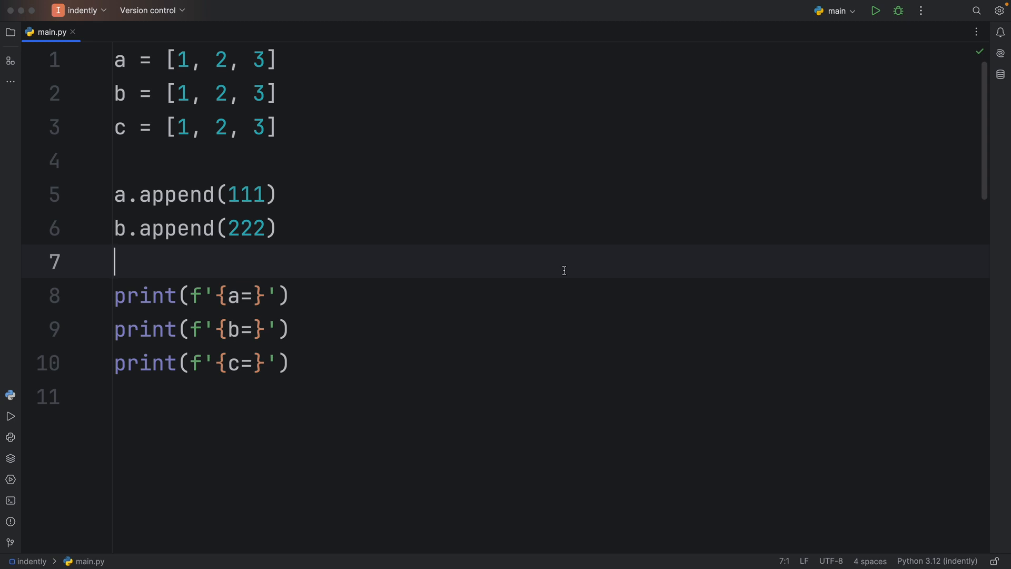
key("cmd+a")
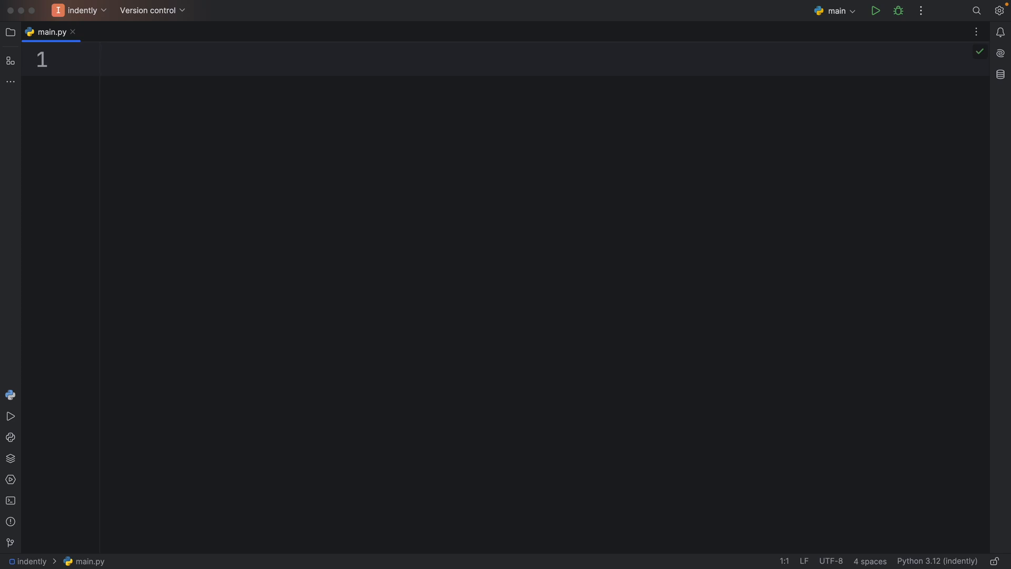
Click into the now empty main.py editor to start fresh code.
left_click(101, 59)
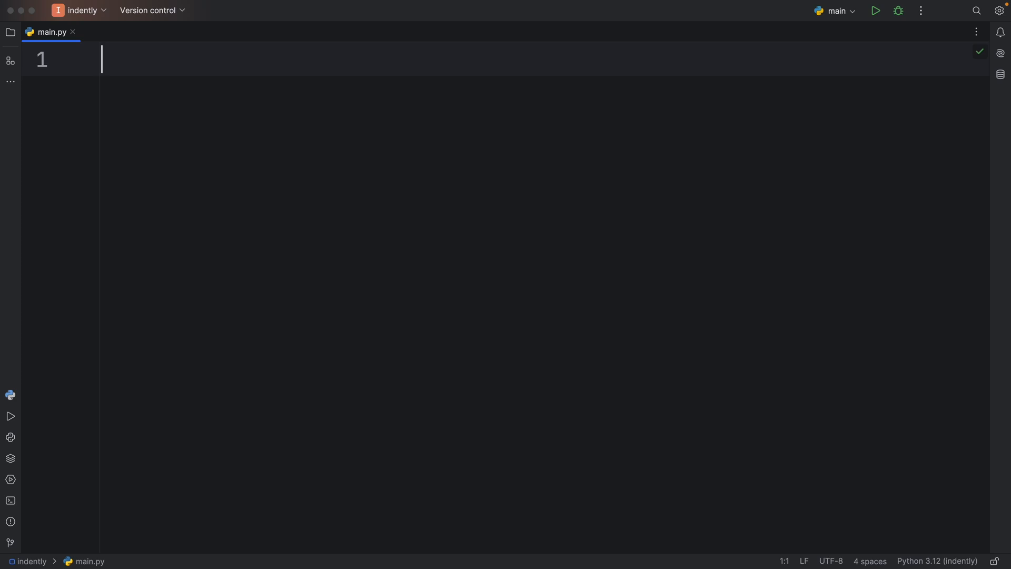